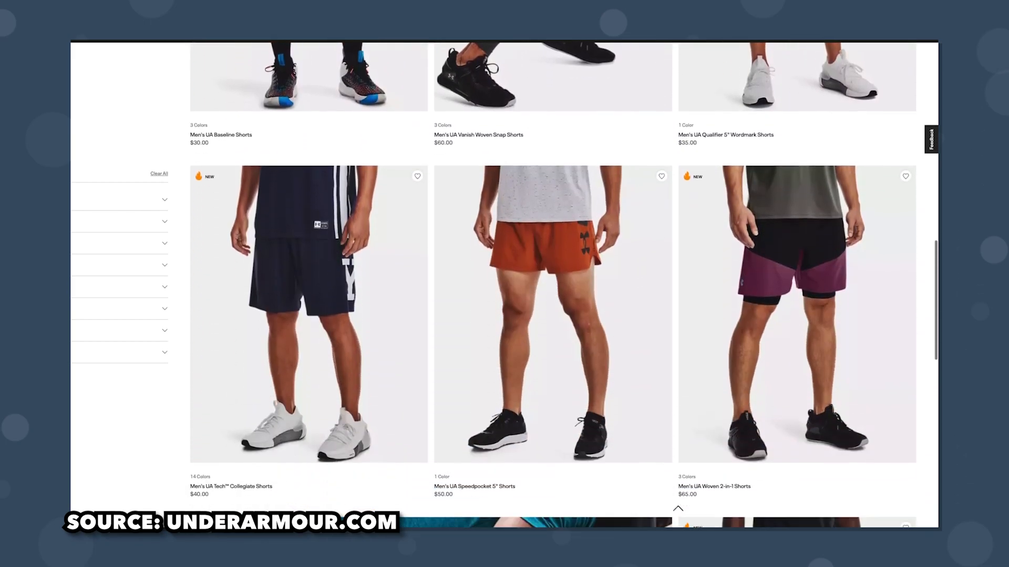
Scroll down the Under Armour men's shorts listing so more product tiles load.
{"action": "scroll", "scroll_direction": "down", "scroll_amount": 3}
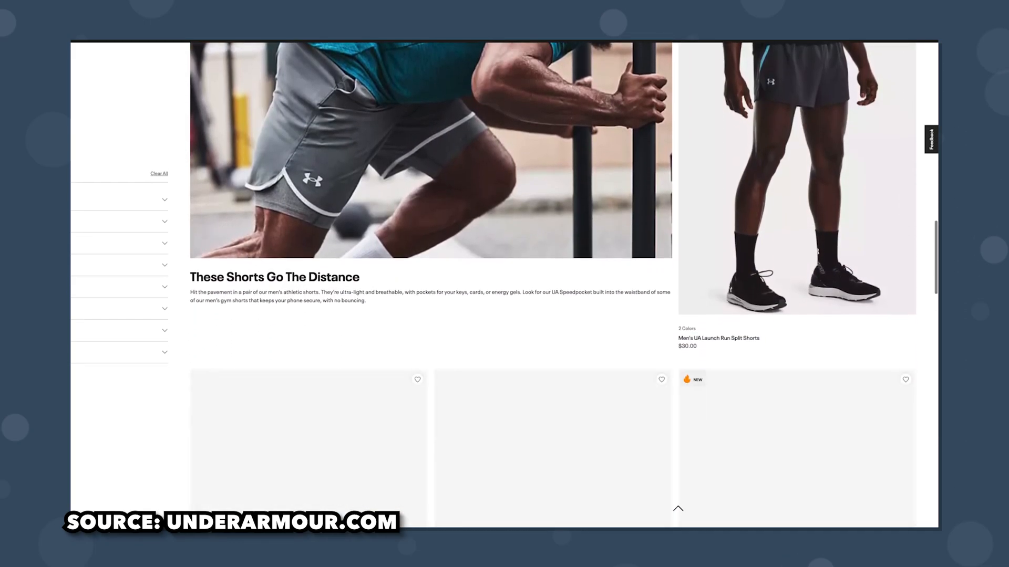
{"action": "scroll", "scroll_direction": "down", "scroll_amount": 3}
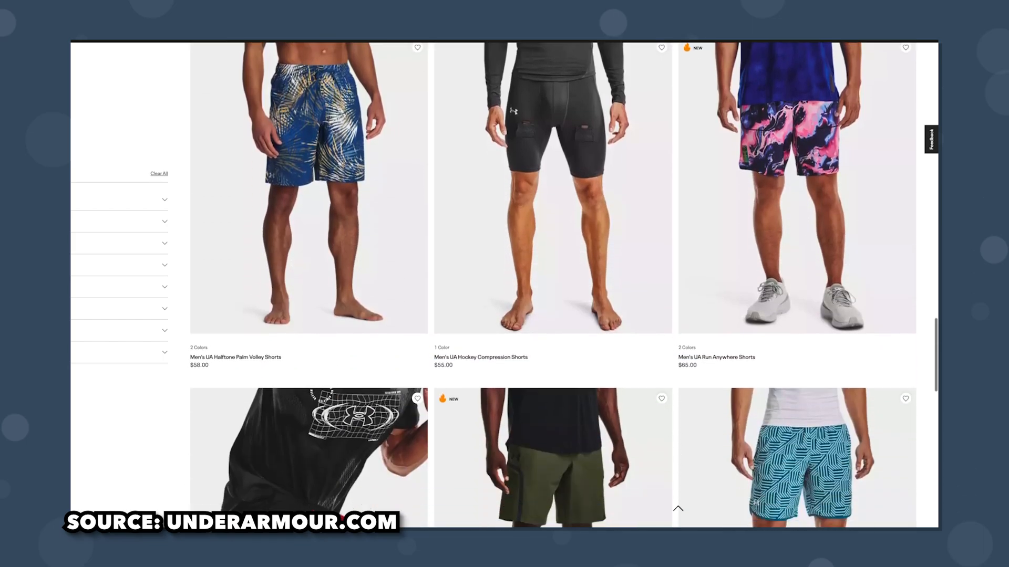
{"action": "scroll", "scroll_direction": "down", "scroll_amount": 3}
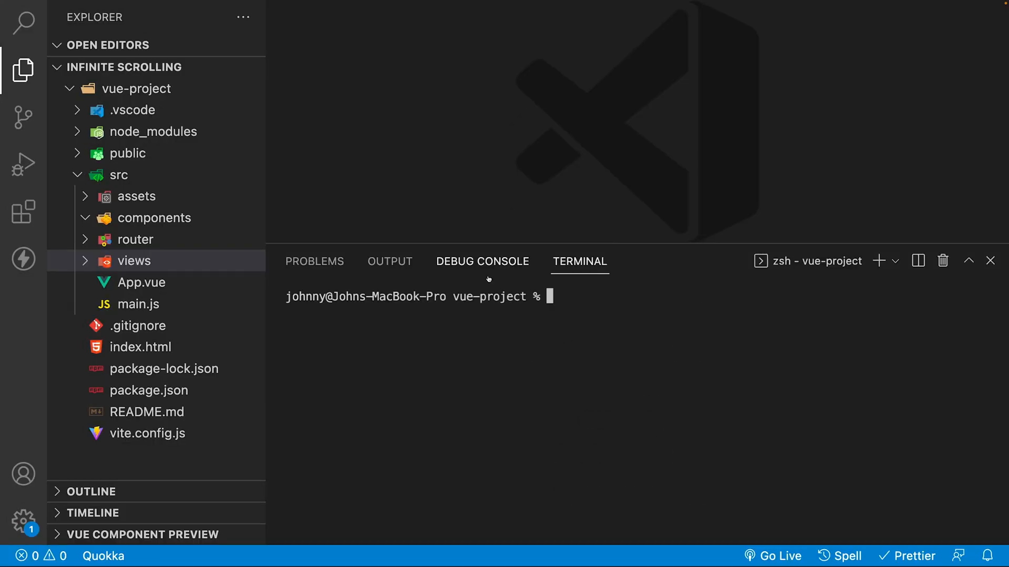
{"action": "type", "text": "npm i @vueuse/core"}
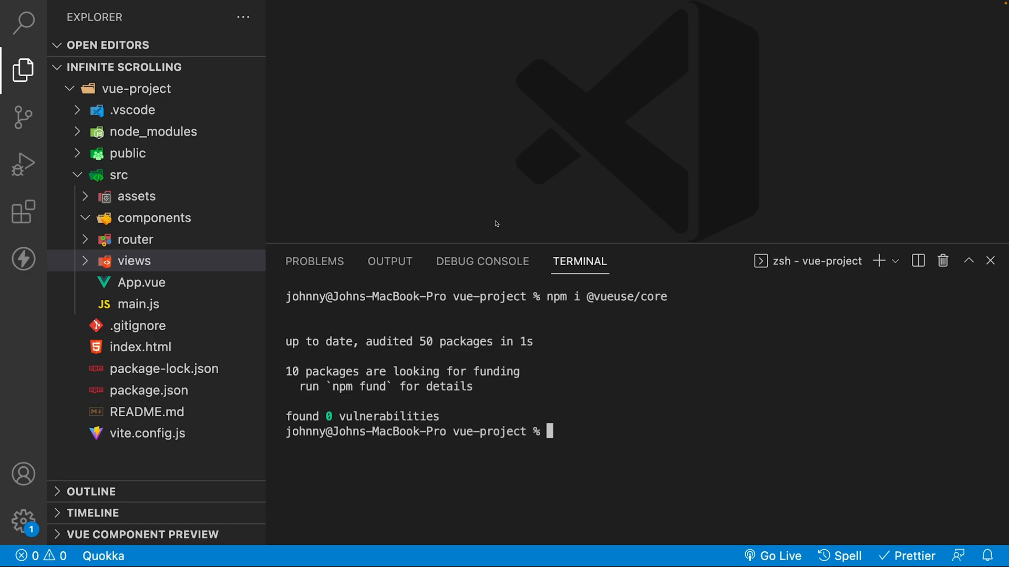
{"action": "right_click", "coordinate": [154, 217]}
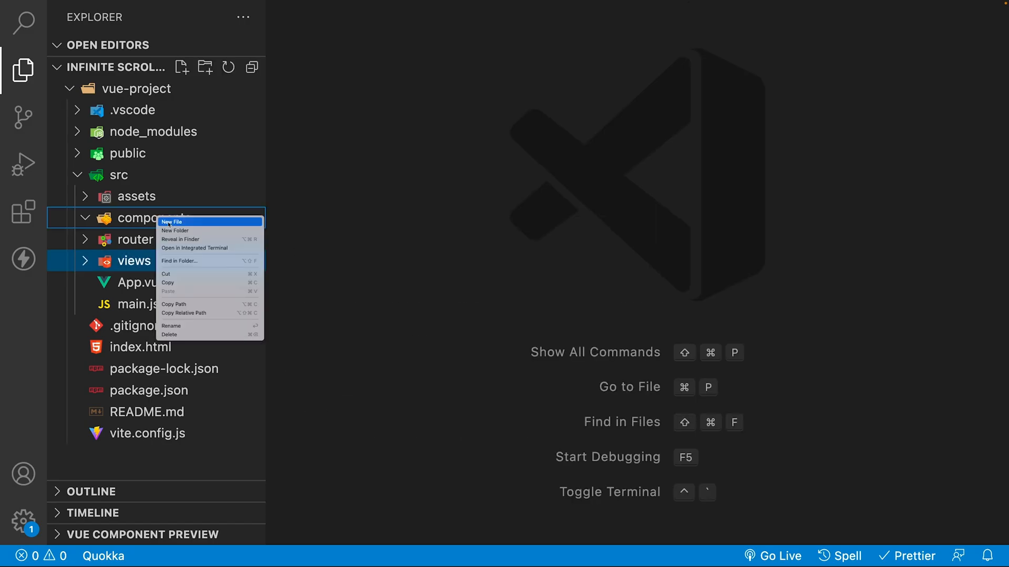
{"action": "left_click", "coordinate": [171, 221]}
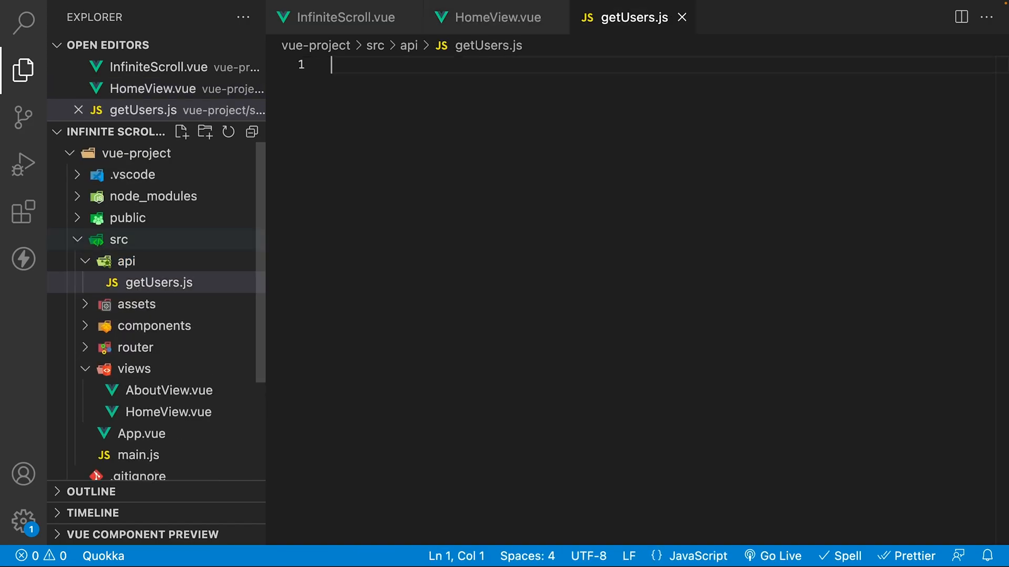
Install axios in the terminal with npm i axios.
{"action": "type", "text": "import axios from \"axios\";"}
{"action": "type", "text": "n"}
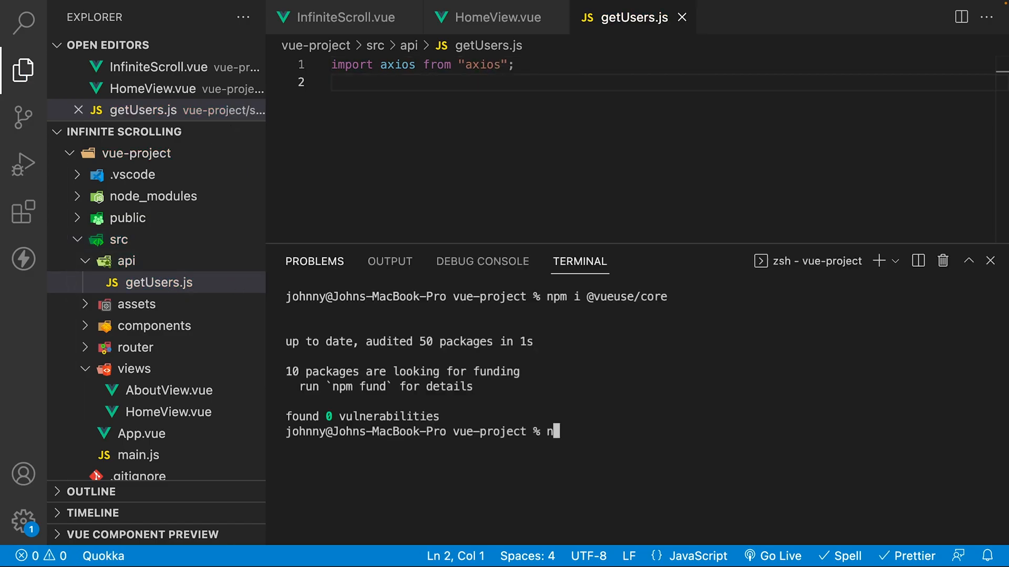
{"action": "type", "text": "pm i axios"}
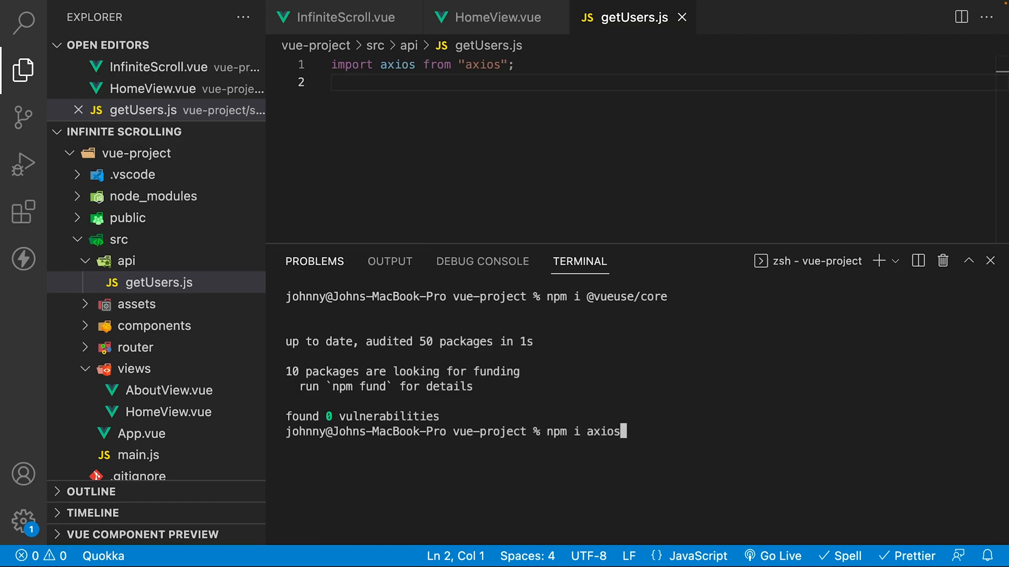
{"action": "key", "text": "Enter"}
{"action": "type", "text": "const getUsers = async () => {};"}
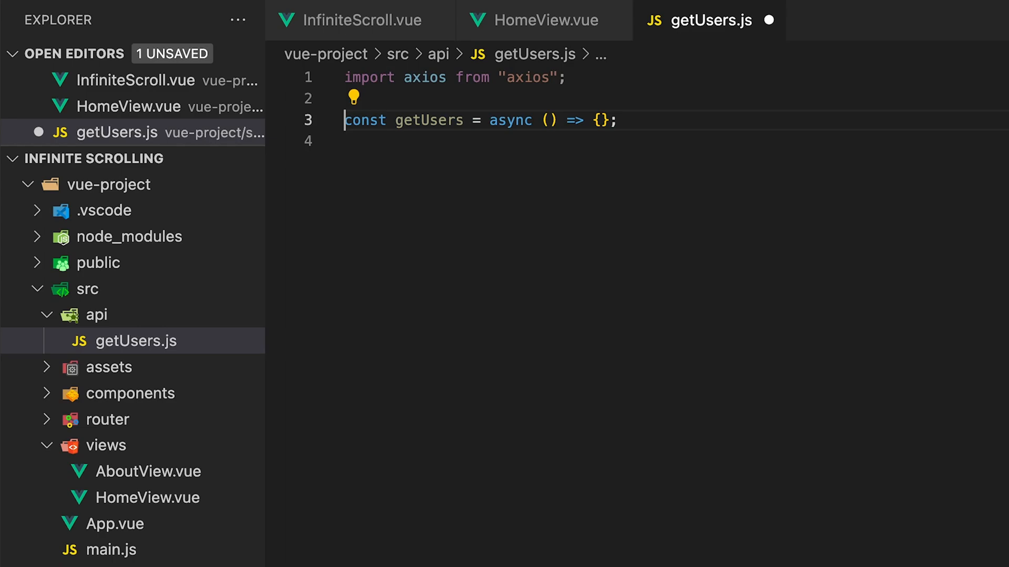
Write getUsers(limit, skip) that awaits axios.get on dummyjson users with limit/skip and returns users.data.users.
{"action": "type", "text": "limit"}
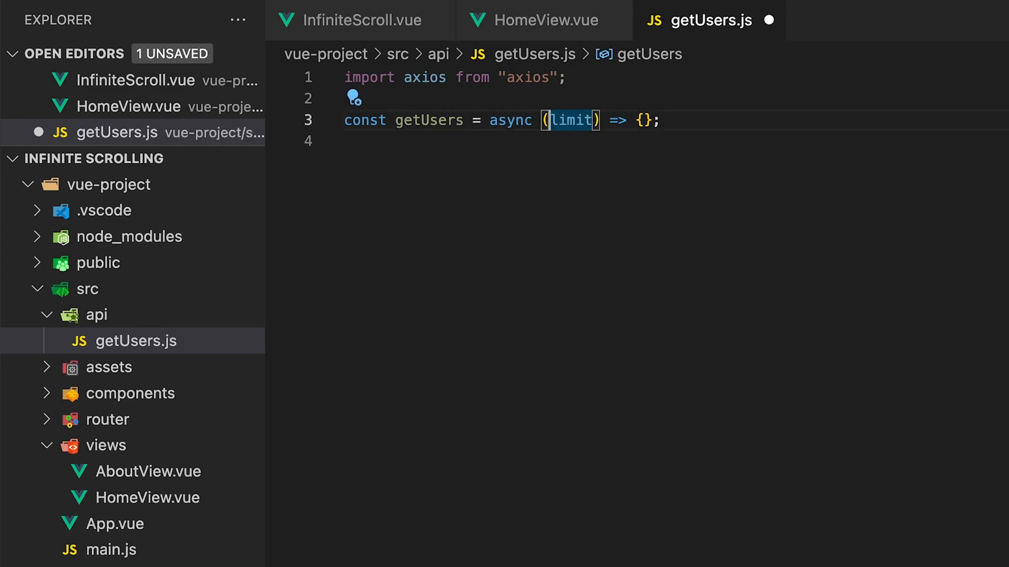
{"action": "type", "text": ", skip"}
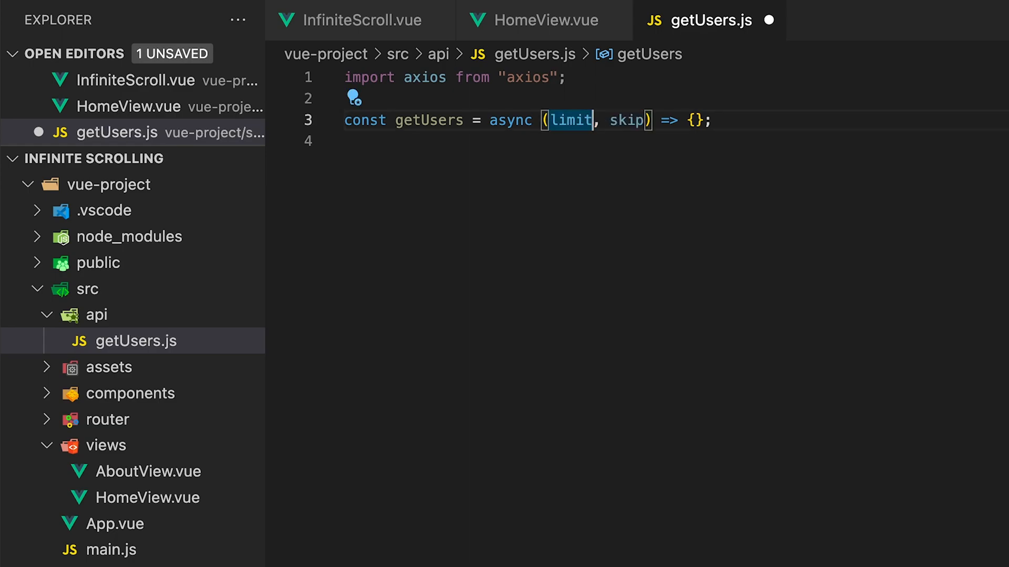
{"action": "type", "text": "const users = await axios.get();"}
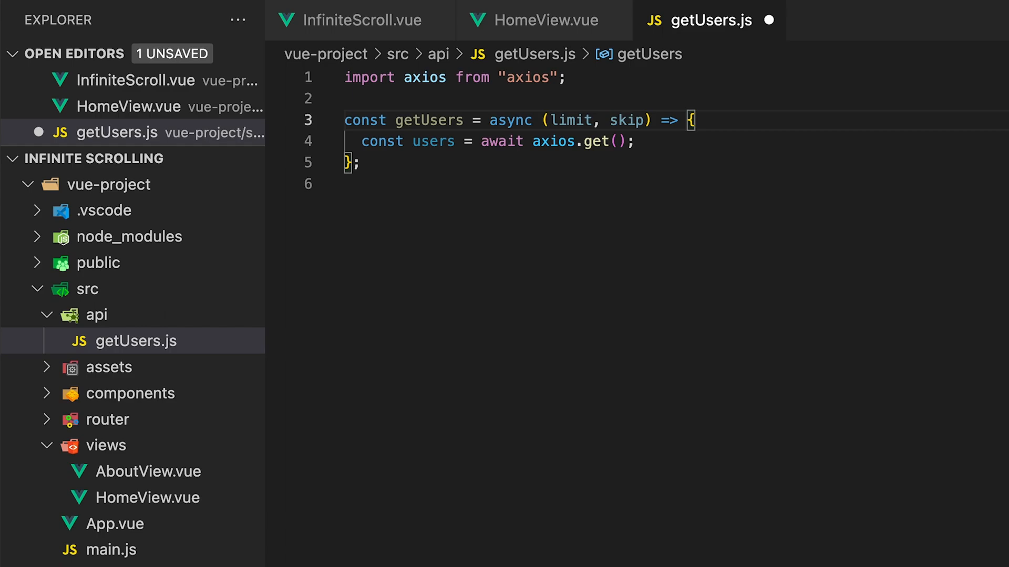
{"action": "type", "text": "`https://dummyjson.com/users?limit=${limit}&skip=${skip}`"}
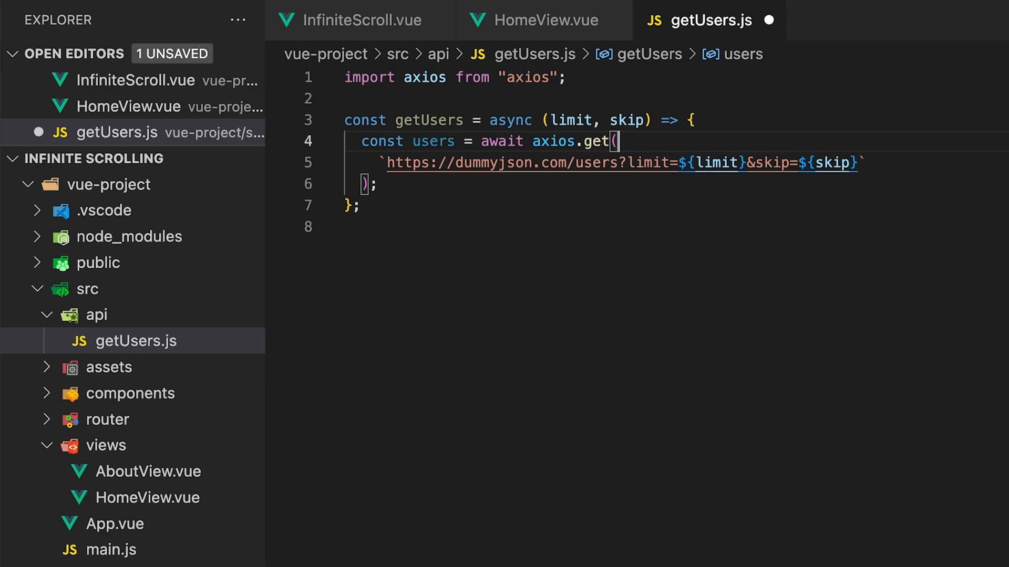
{"action": "type", "text": "return users.data.users;"}
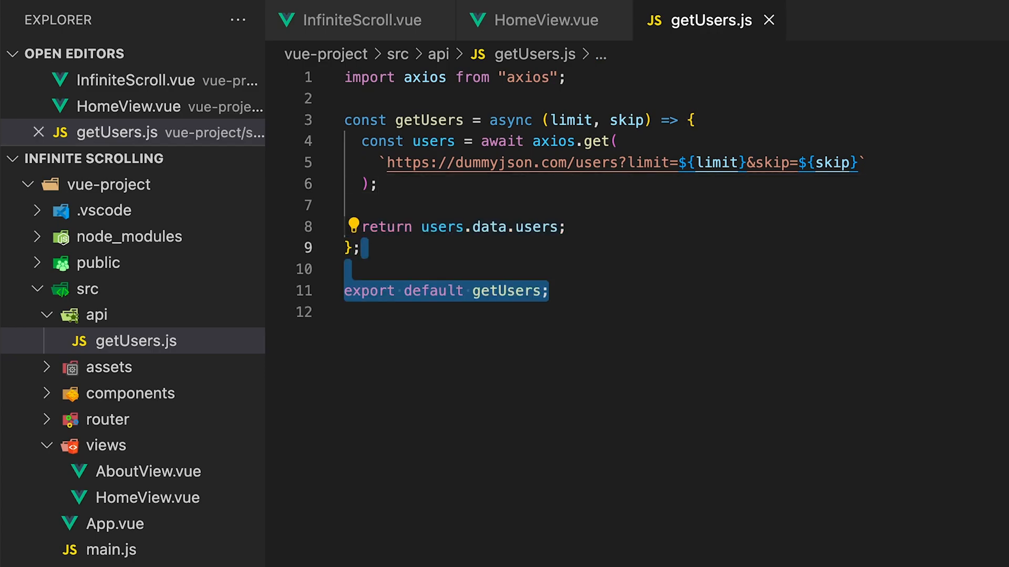
In InfiniteScroll.vue's template, give the list a ref="listEl" attribute.
{"action": "left_click", "coordinate": [359, 20]}
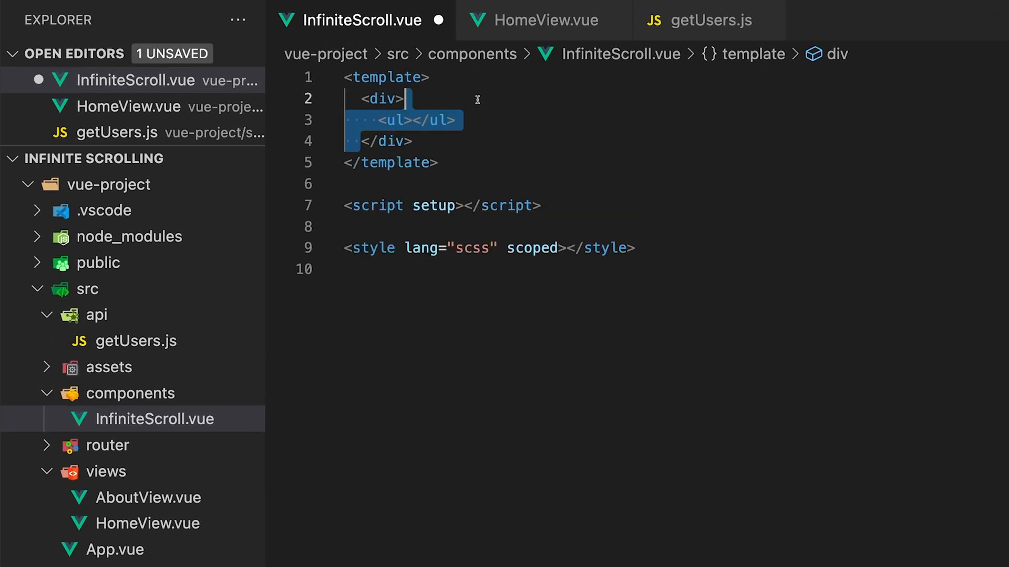
{"action": "left_click", "coordinate": [408, 98]}
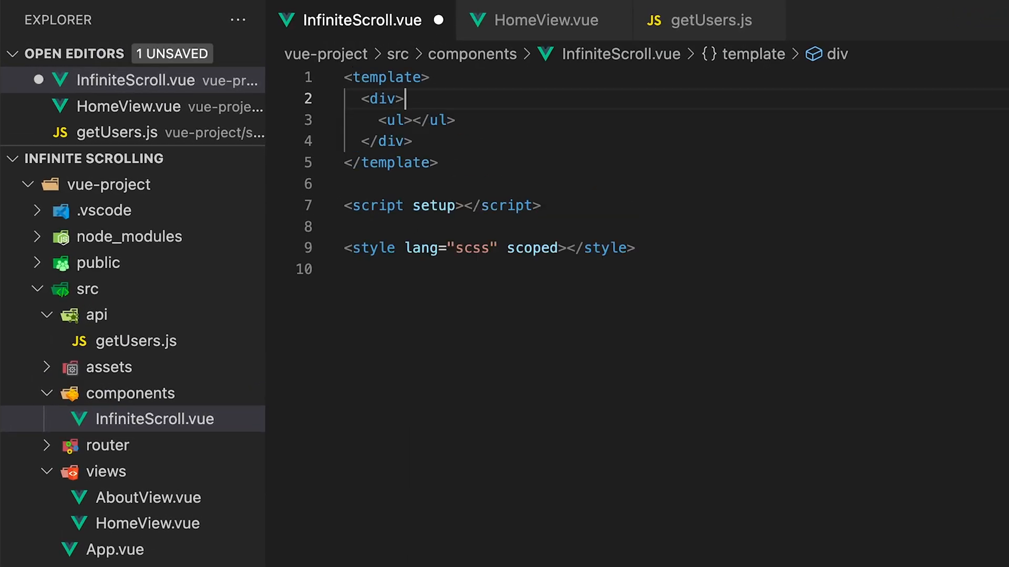
{"action": "type", "text": "ref=\"listEl\">"}
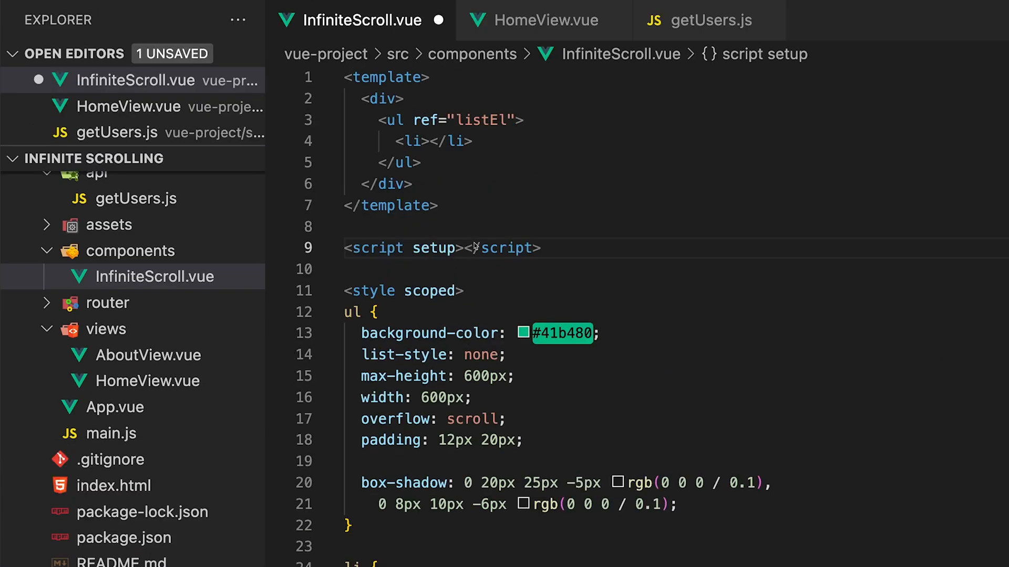
{"action": "mouse_move", "coordinate": [707, 238]}
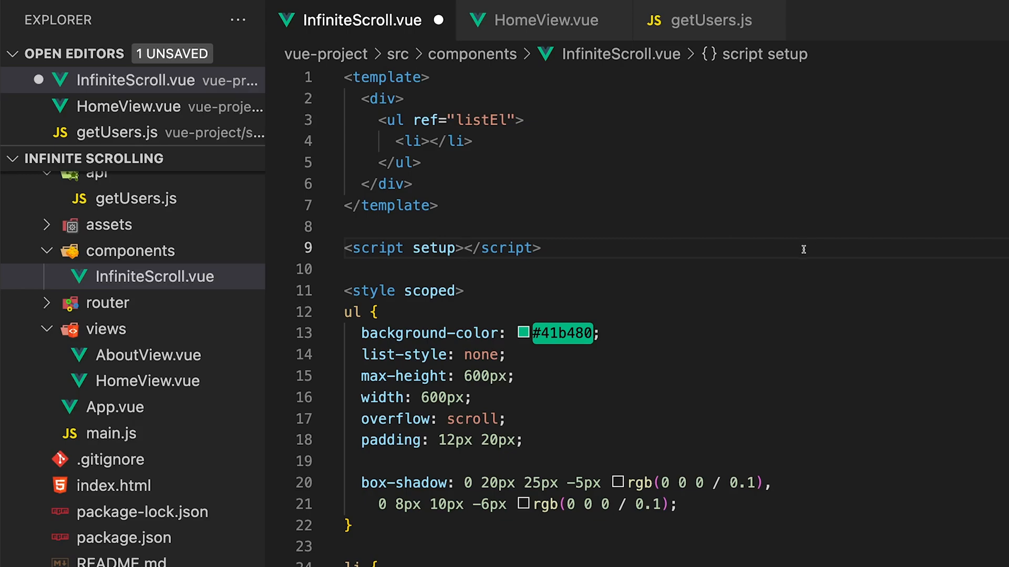
{"action": "mouse_move", "coordinate": [795, 249]}
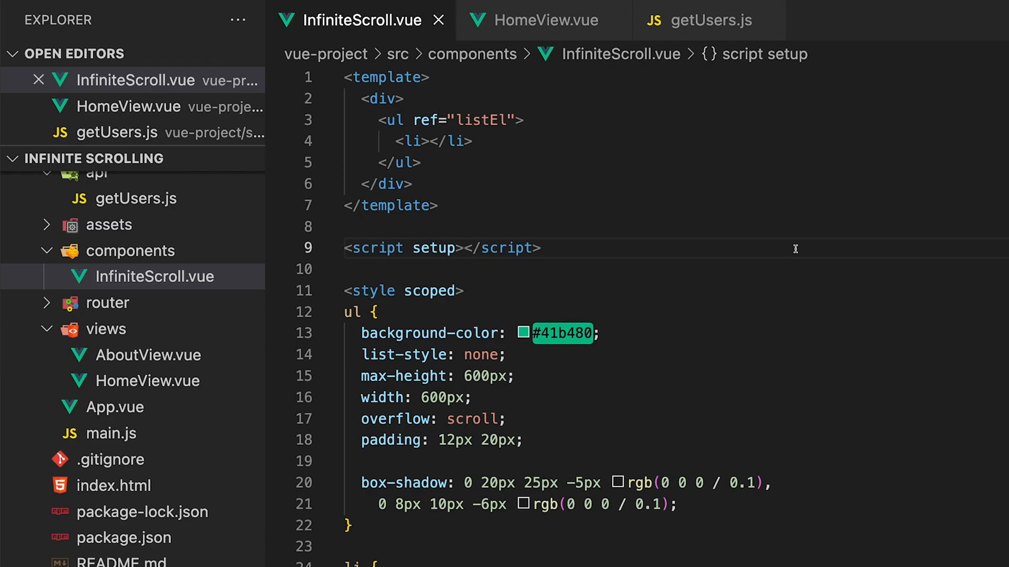
Import ref and getUsers, set usersToShow = 15 and usersList = ref(await getUsers(usersToShow, 0)), then save.
{"action": "type", "text": "import { ref } from \"vue\";"}
{"action": "type", "text": "const listEl = ref(null);"}
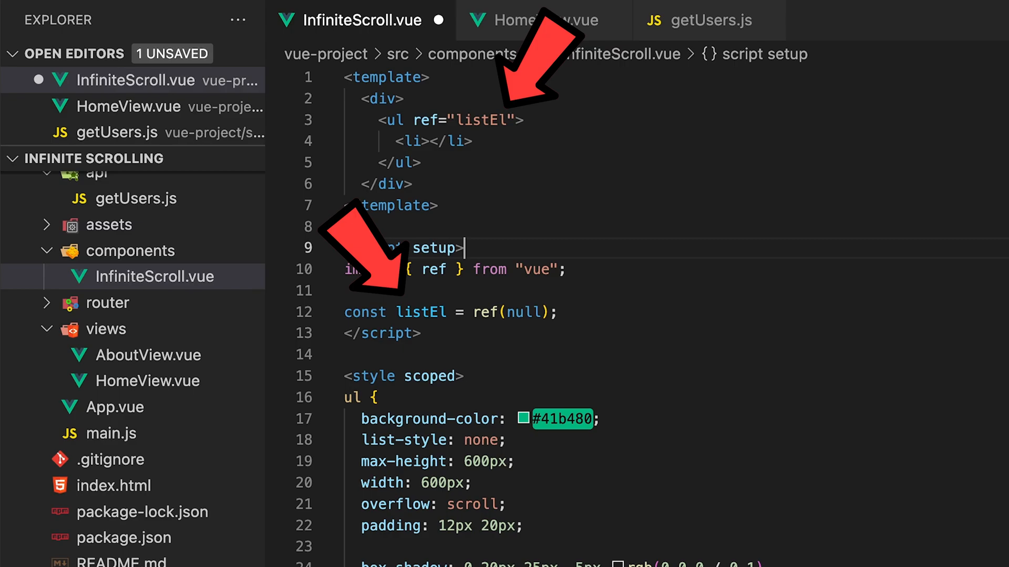
{"action": "type", "text": "const usersToShow = 15;"}
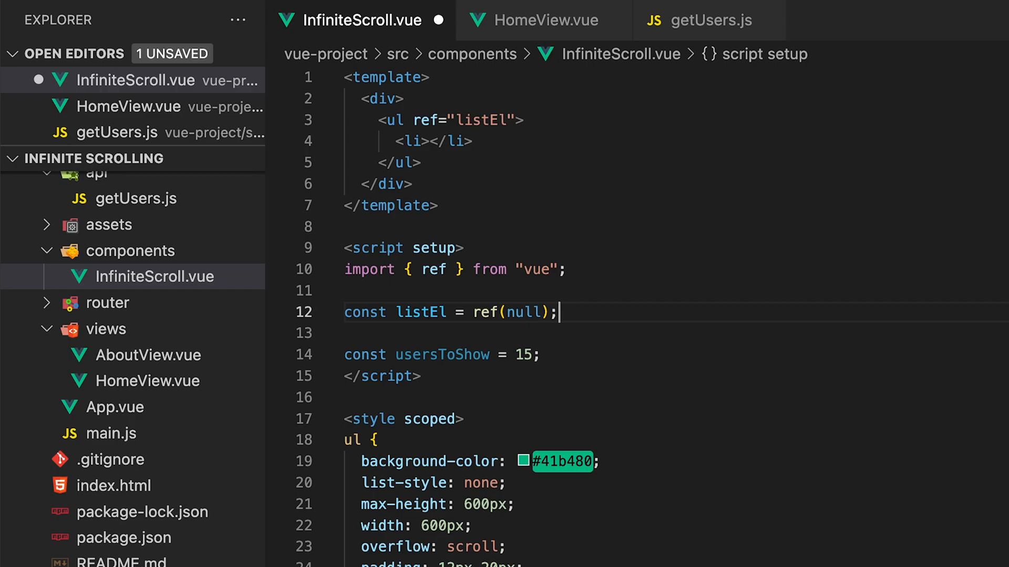
{"action": "type", "text": "const usersList = ref(await getUsers(usersToShow, 0));"}
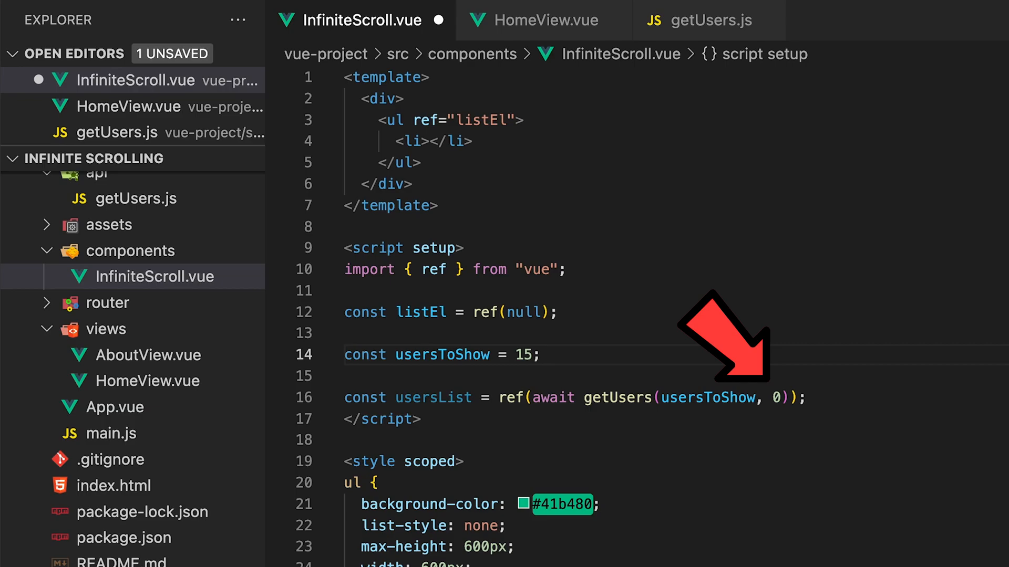
{"action": "type", "text": "import getUsers from \"../api/getUsers\";"}
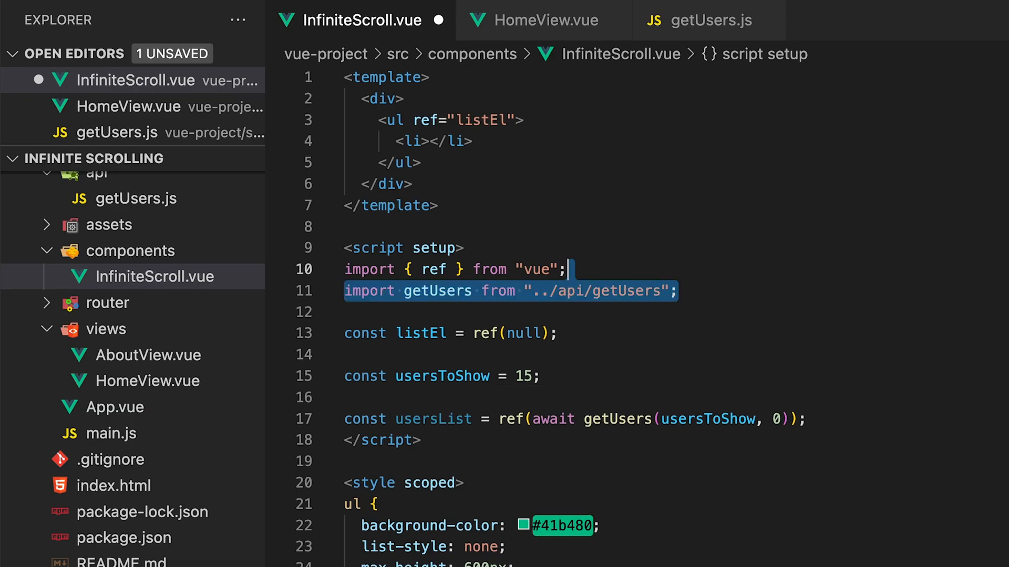
{"action": "key", "text": "Ctrl+s"}
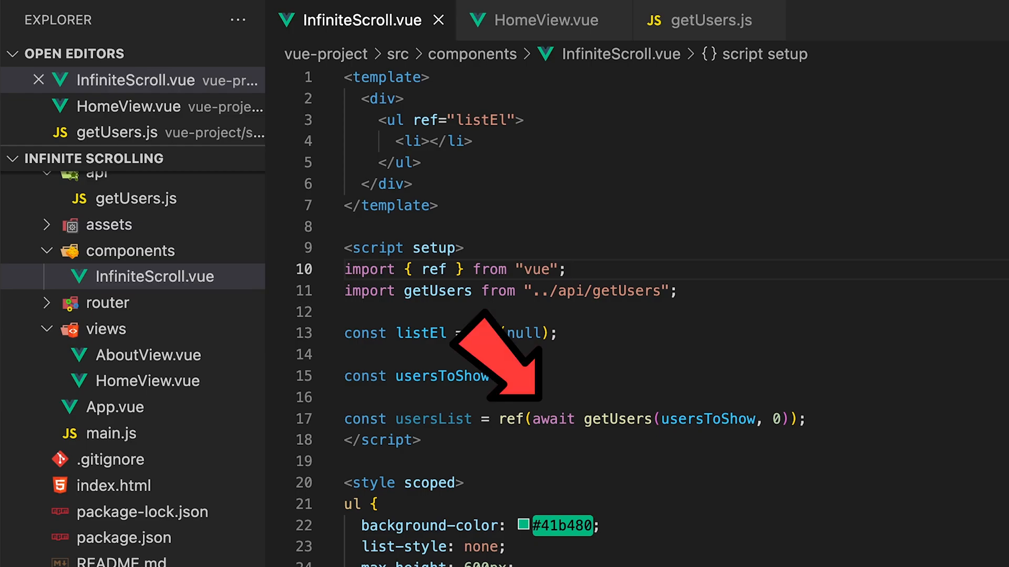
Switch to the HomeView.vue file.
{"action": "left_click", "coordinate": [544, 20]}
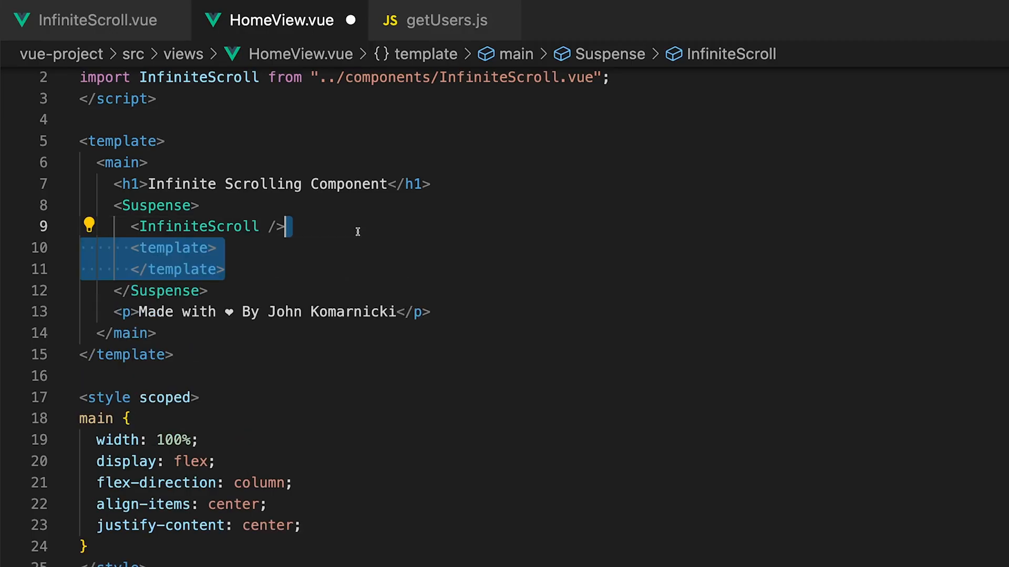
Finish the #fallback template with <p>Loading...</p>, then add v-for="user in usersList" to InfiniteScroll's list item.
{"action": "type", "text": "#fallback"}
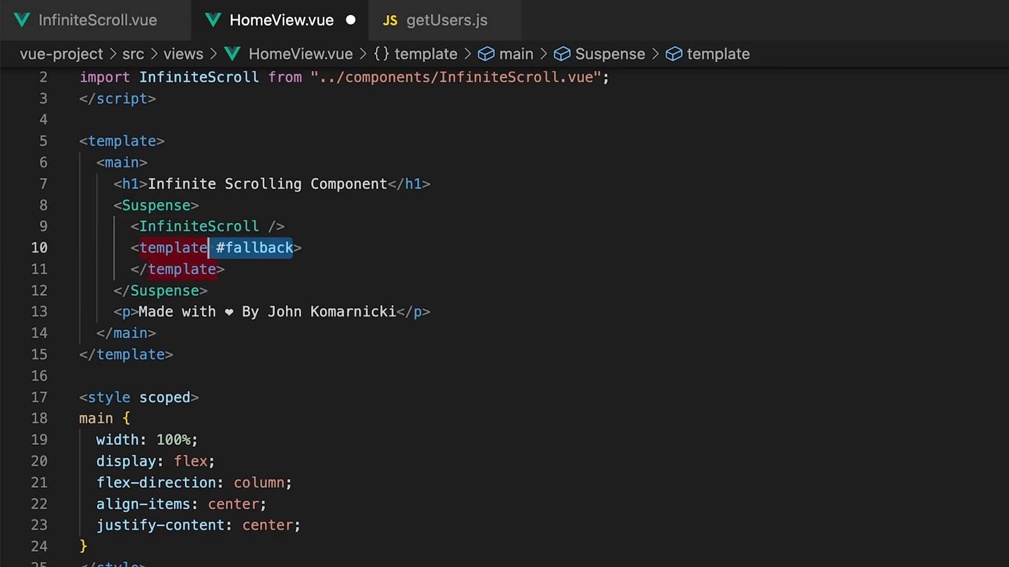
{"action": "type", "text": "<p>Loading...</p>"}
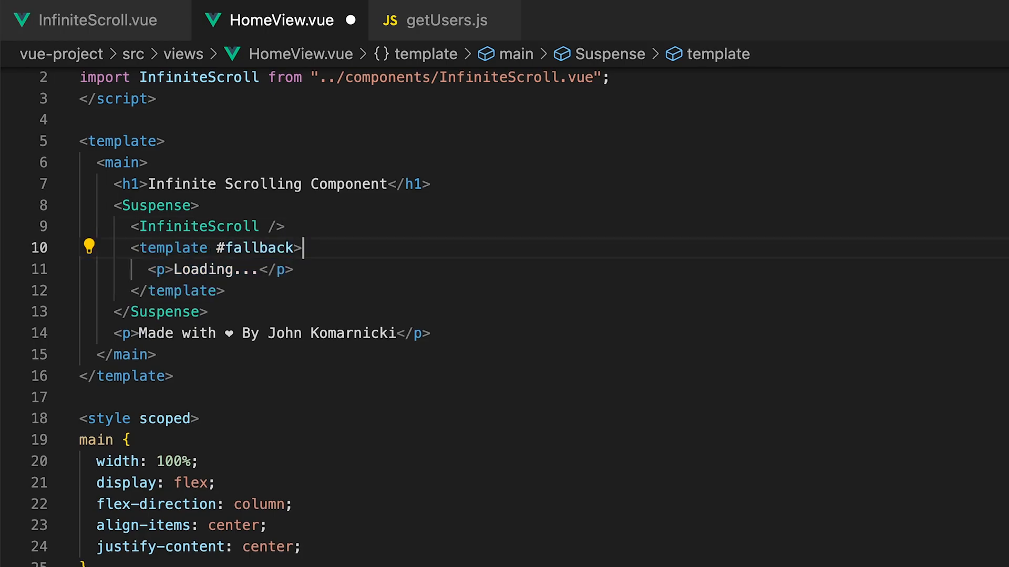
{"action": "left_click", "coordinate": [95, 19]}
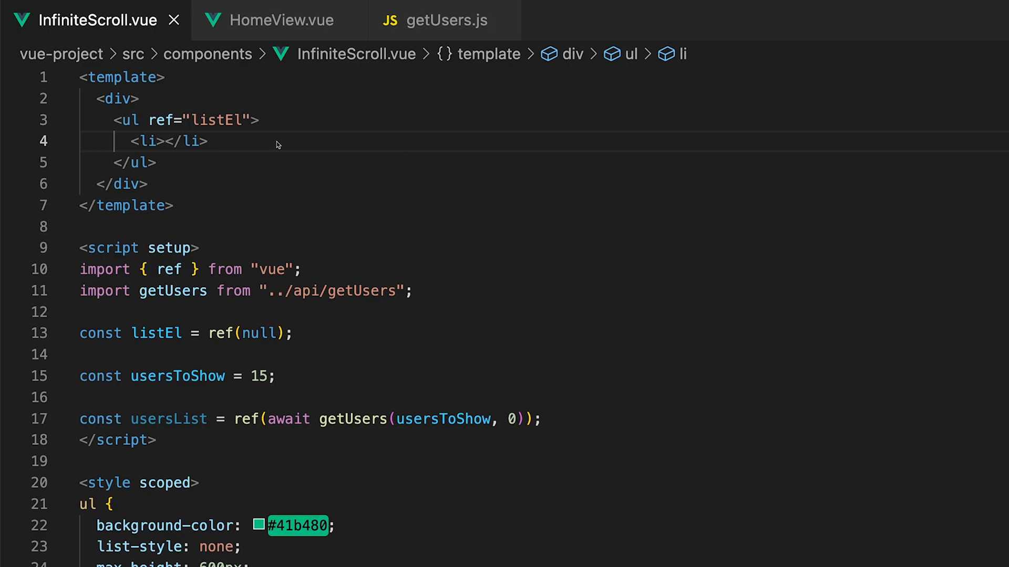
{"action": "type", "text": "v-for=\"user in usersList\""}
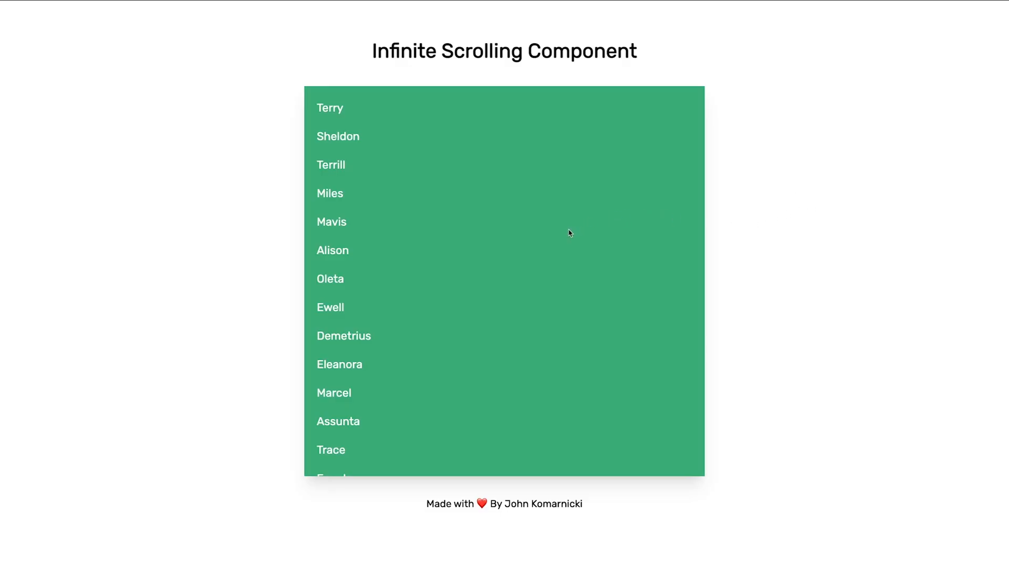
Scroll the green user list down to its last loaded names.
{"action": "scroll", "scroll_direction": "down", "scroll_amount": 3}
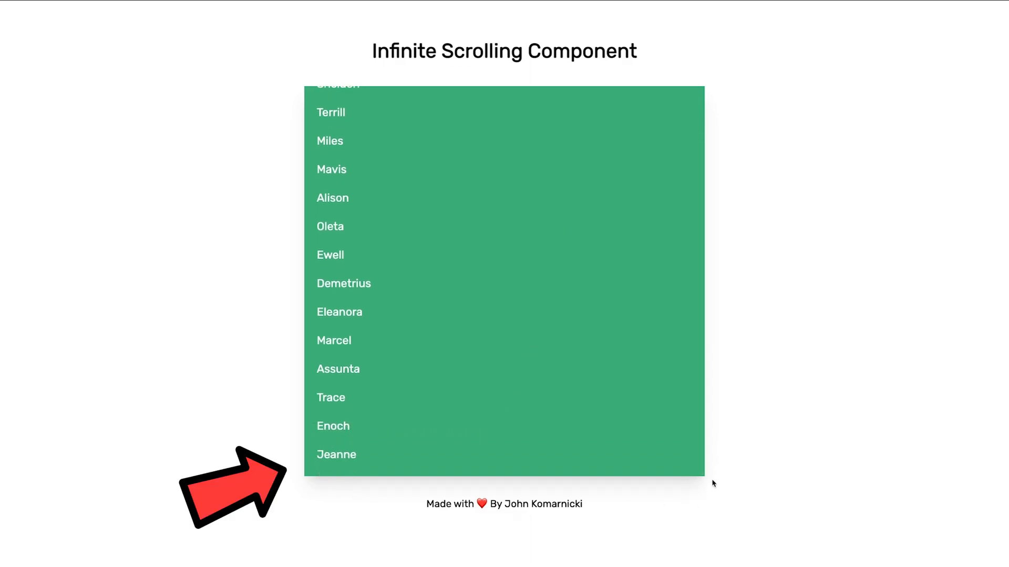
{"action": "mouse_move", "coordinate": [744, 492]}
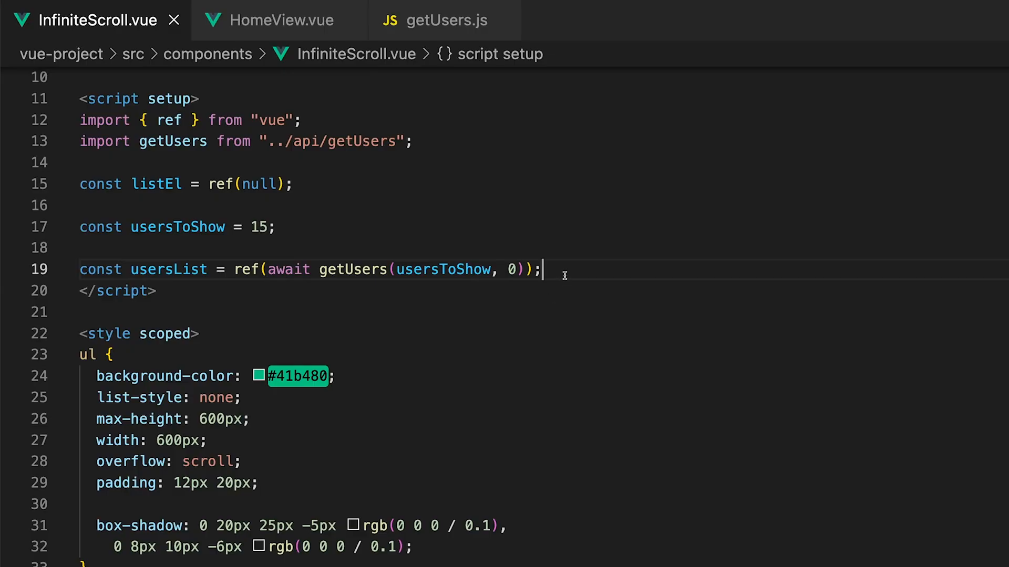
Write async getUsersOnScroll that awaits getUsers(usersToShow, usersList.value.length) and pushes newUsers into usersList.value.
{"action": "type", "text": "const getUsersOnScroll = async () => {};"}
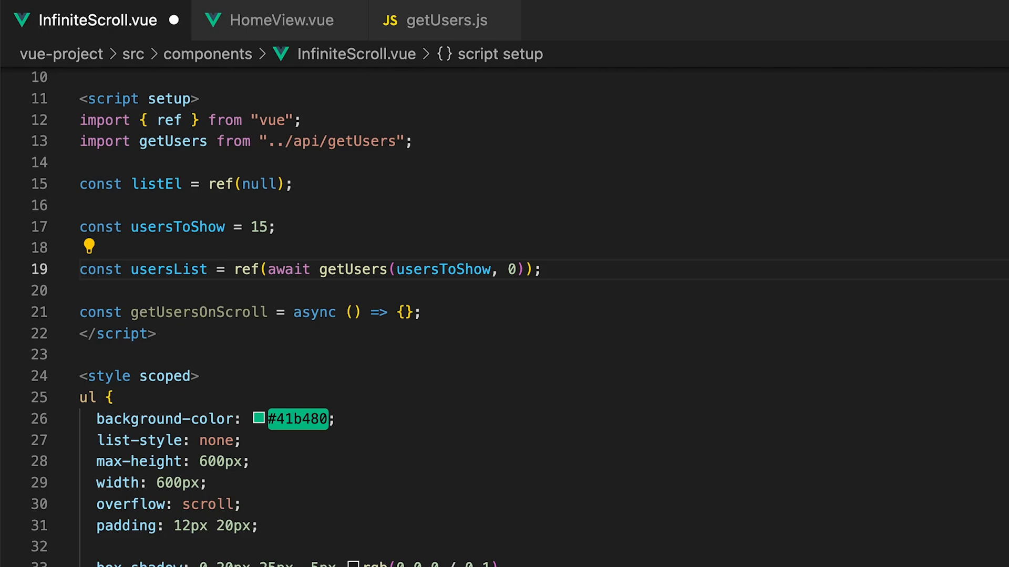
{"action": "type", "text": "const newUsers ="}
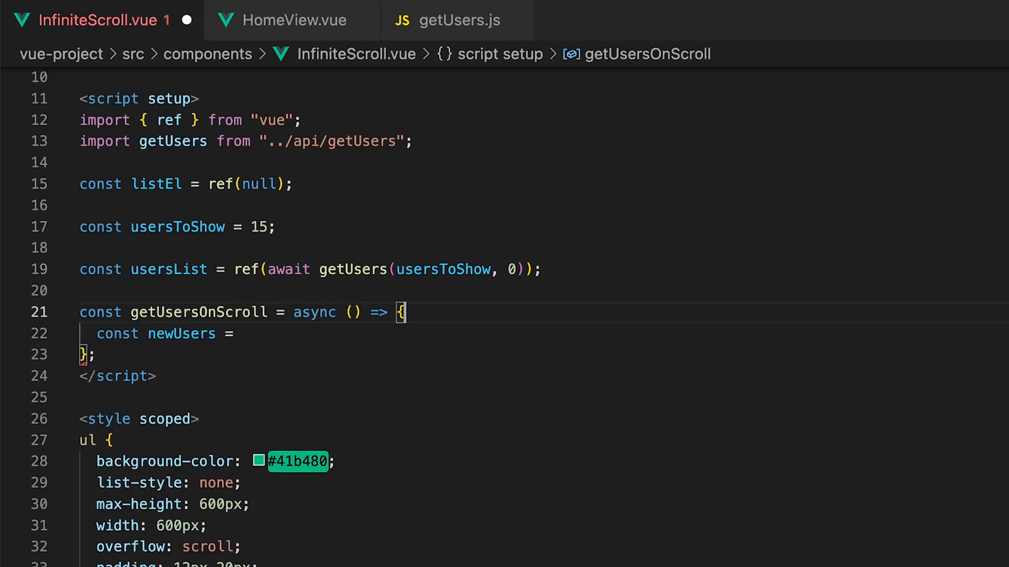
{"action": "type", "text": "await getUsers();"}
{"action": "type", "text": "usersToShow"}
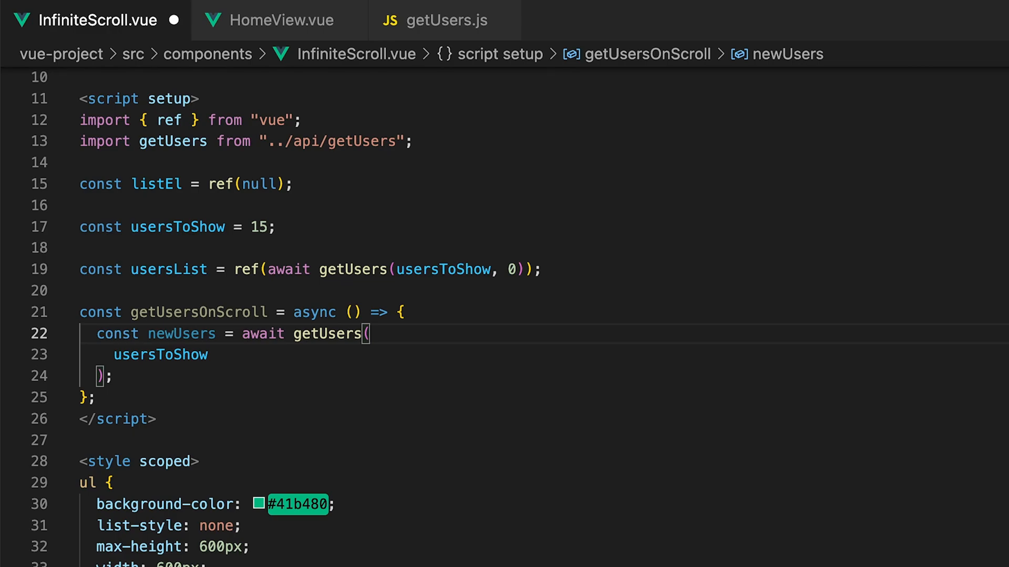
{"action": "type", "text": ", usersList.value.length"}
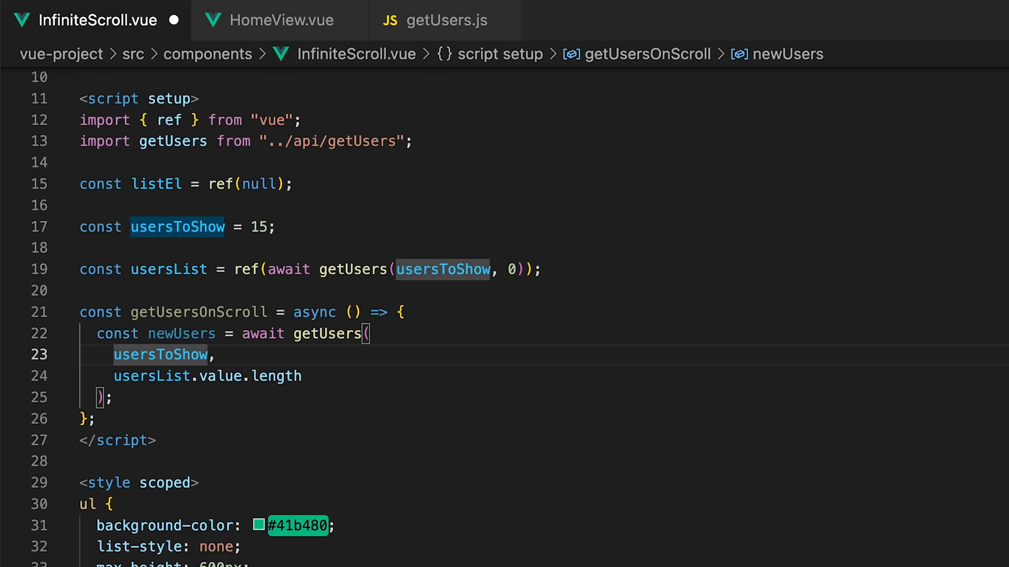
{"action": "type", "text": "usersList.value.push(...newUsers);"}
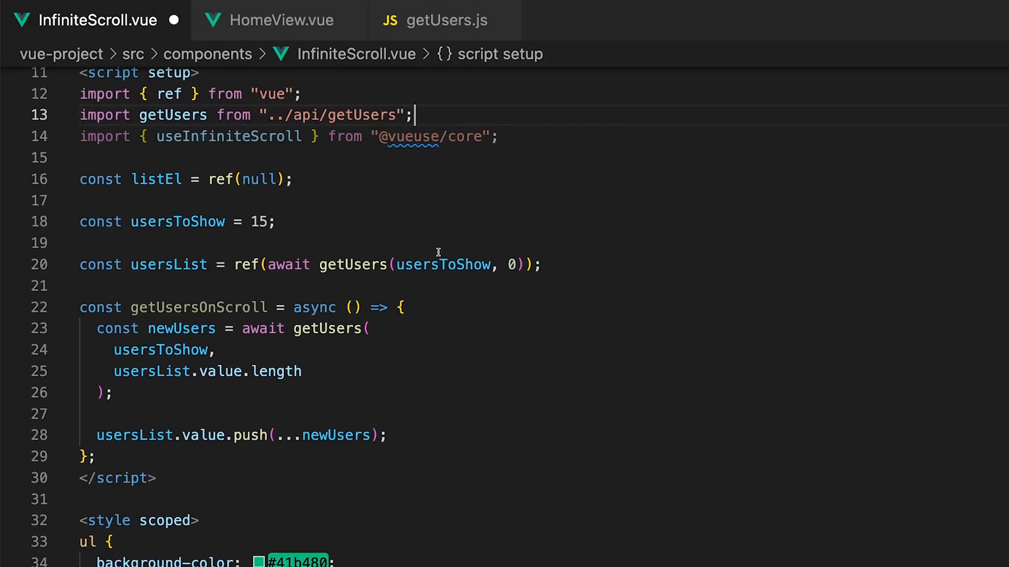
Call useInfiniteScroll(listEl, async () => { await getUsersOnScroll(); }, { distance: 10 }).
{"action": "type", "text": "useInfiniteScroll();"}
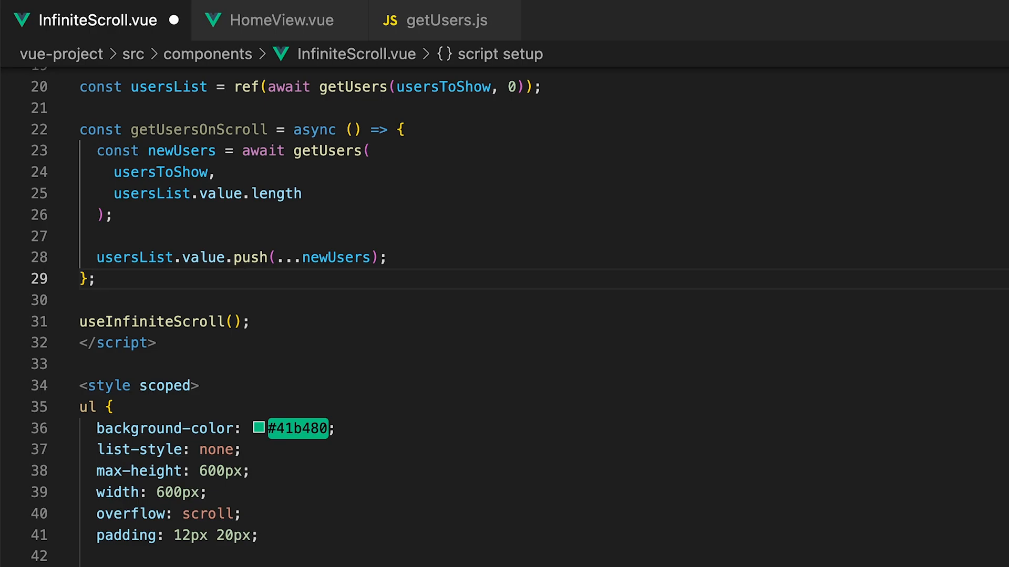
{"action": "type", "text": "listEl"}
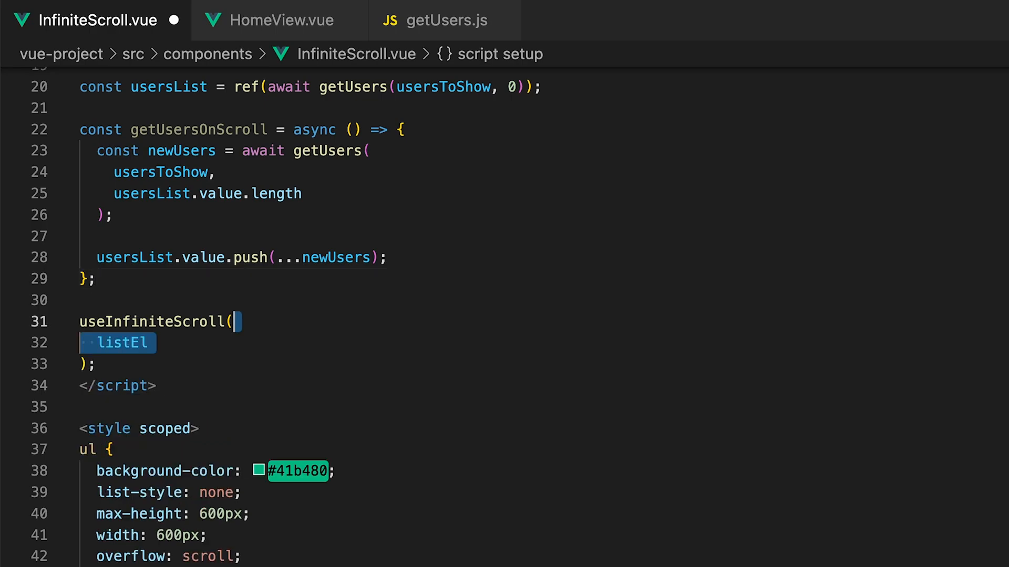
{"action": "type", "text": ", async () => {}"}
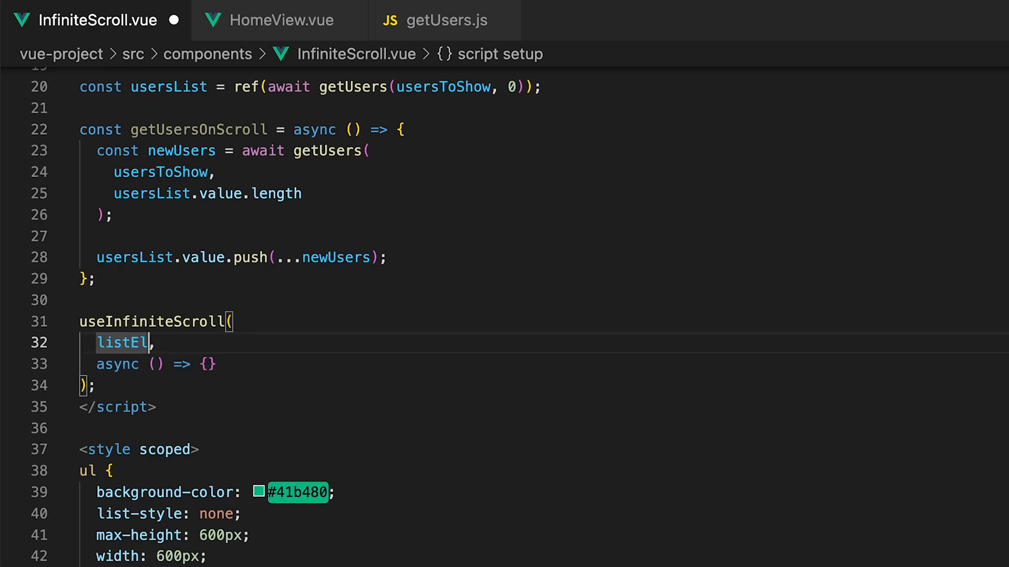
{"action": "type", "text": "await getUsersOnScroll();"}
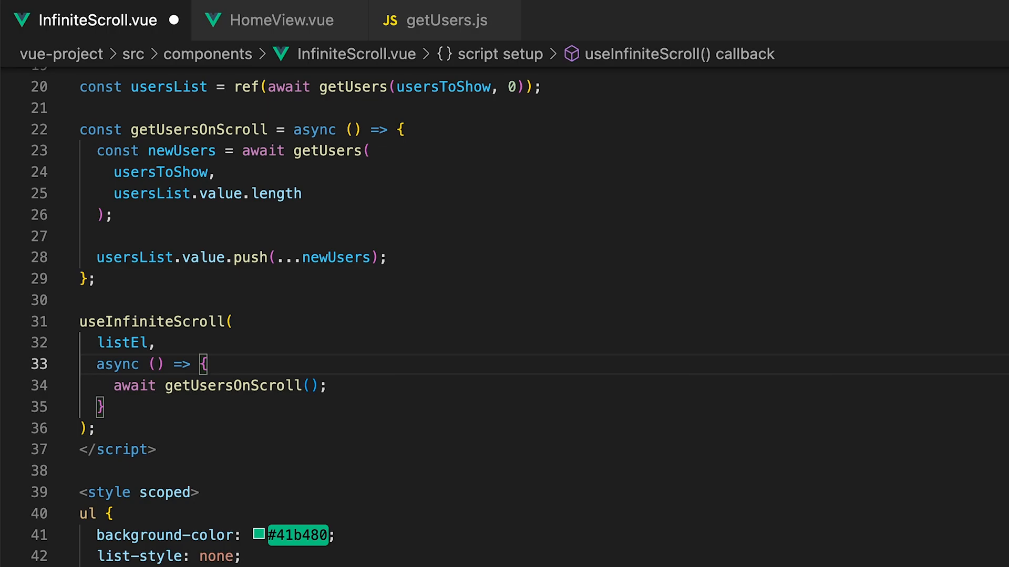
{"action": "type", "text": ", { distance: 10 }"}
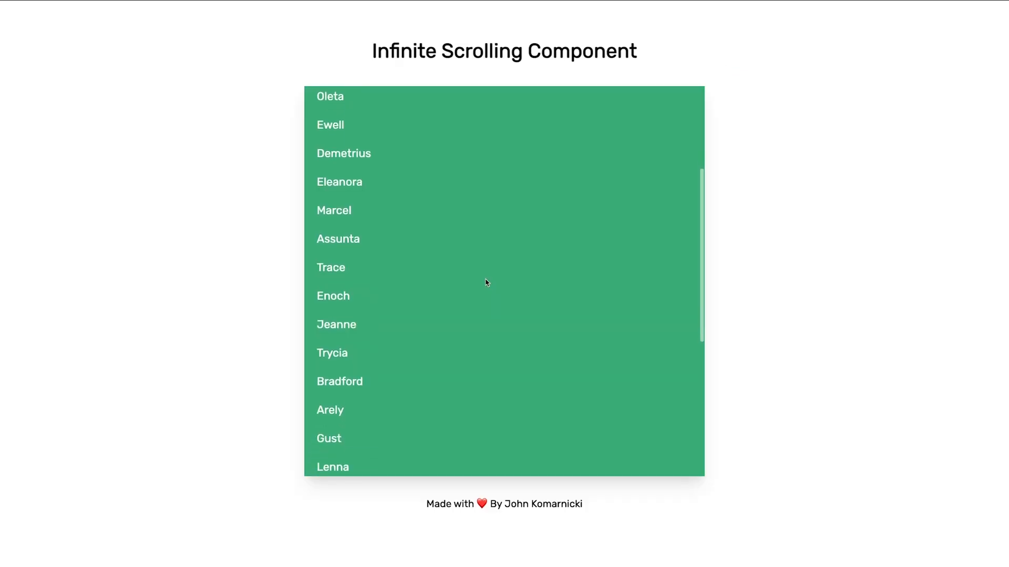
Scroll the green list to watch further batches of user names load beyond the first fifteen.
{"action": "scroll", "scroll_direction": "down", "scroll_amount": 3}
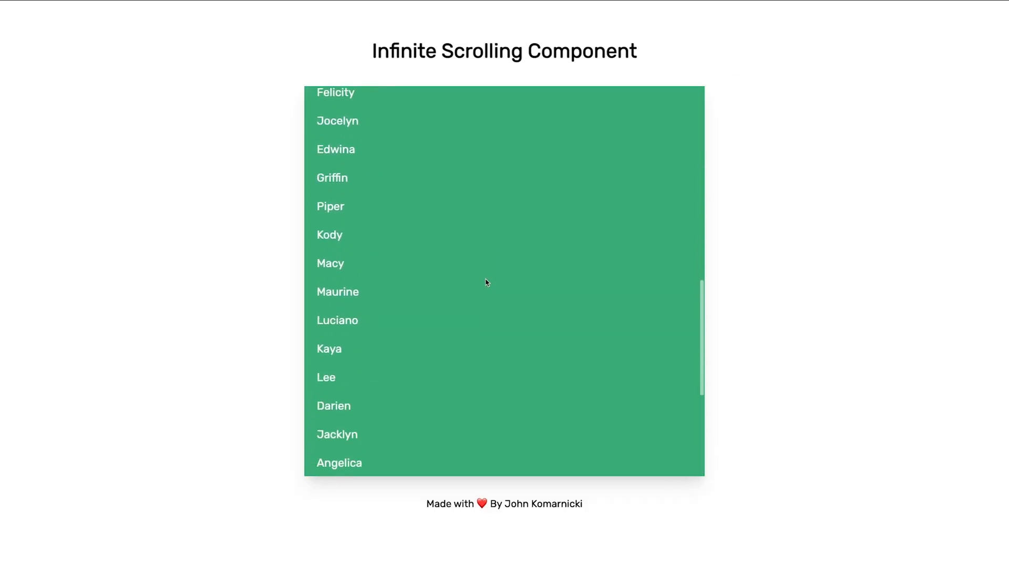
{"action": "scroll", "scroll_direction": "down", "scroll_amount": 3}
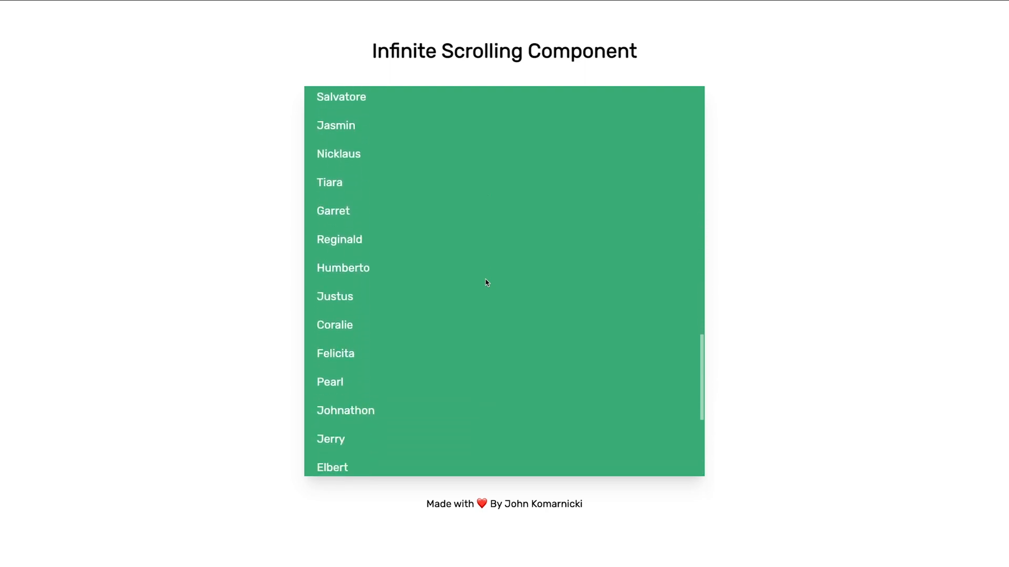
{"action": "scroll", "scroll_direction": "down", "scroll_amount": 3}
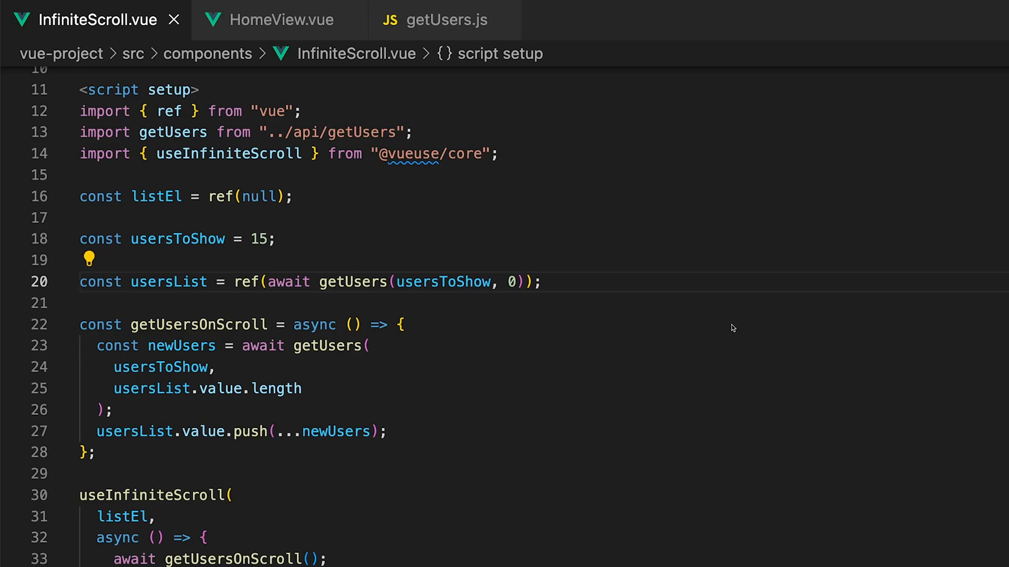
Add fetchingData ref set true before a 2000 ms awaited setTimeout in getUsersOnScroll, then reset to null.
{"action": "left_click", "coordinate": [403, 325]}
{"action": "type", "text": "const fetchingData = ref(null);"}
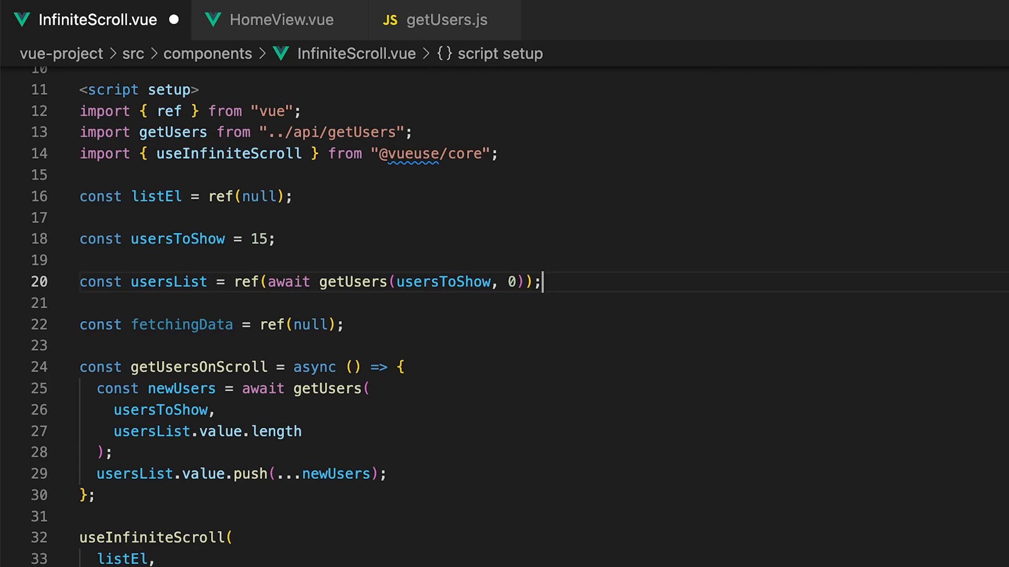
{"action": "type", "text": "await new Promise((res) => setTimeout(res, 2000));"}
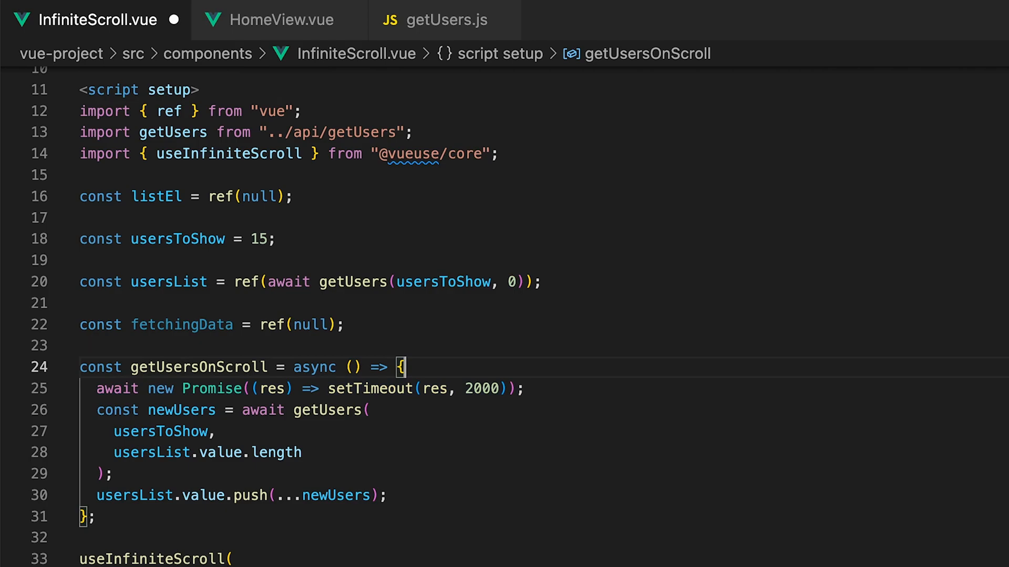
{"action": "type", "text": "fetchingData.value = true;"}
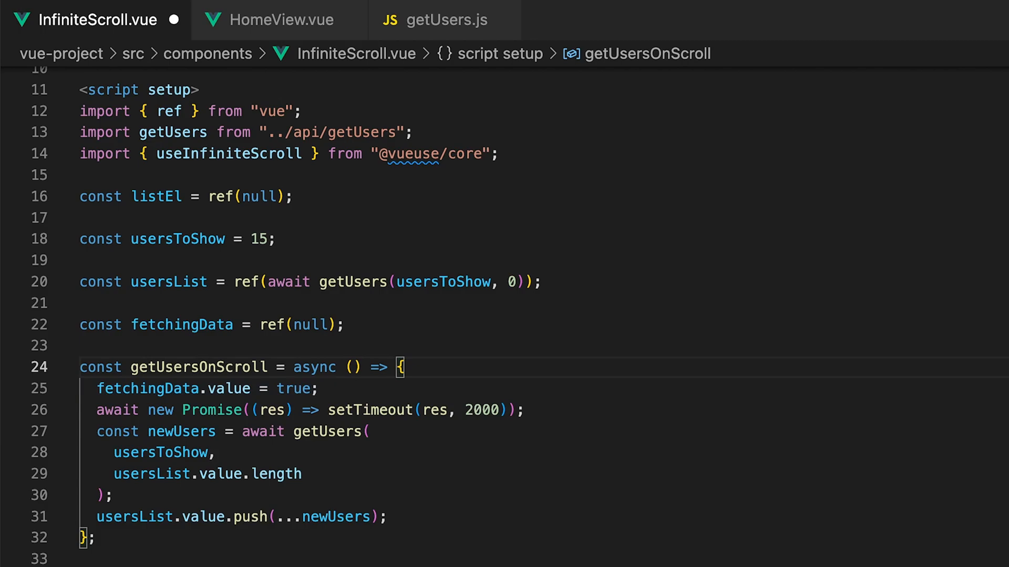
{"action": "type", "text": "fetchingData.value = null;"}
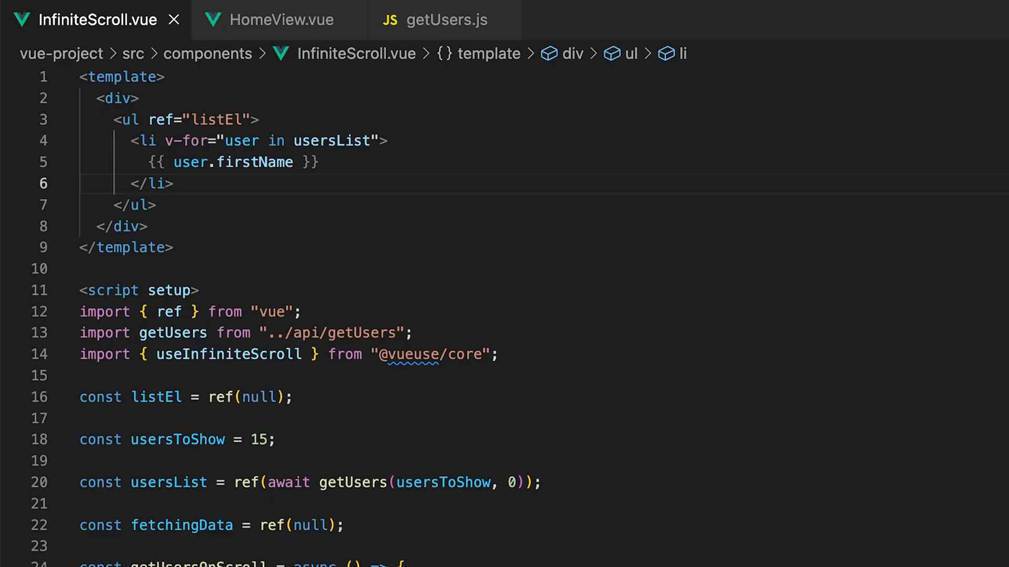
{"action": "mouse_move", "coordinate": [224, 180]}
{"action": "type", "text": "<p></p>"}
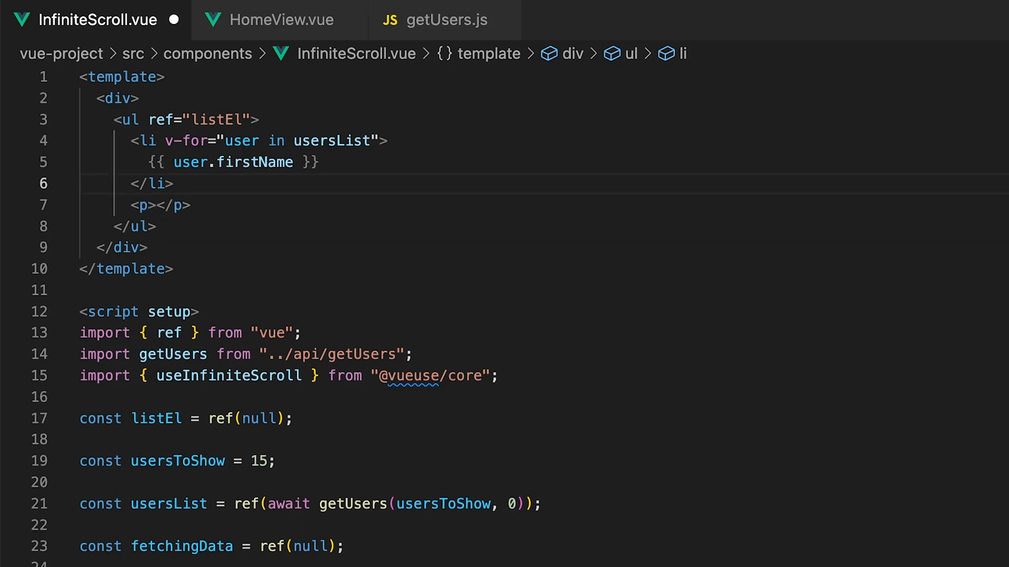
Add a 'Fetching more users... please hold' paragraph after the li with v-show="fetchingData".
{"action": "type", "text": "Fetching more users... please hold"}
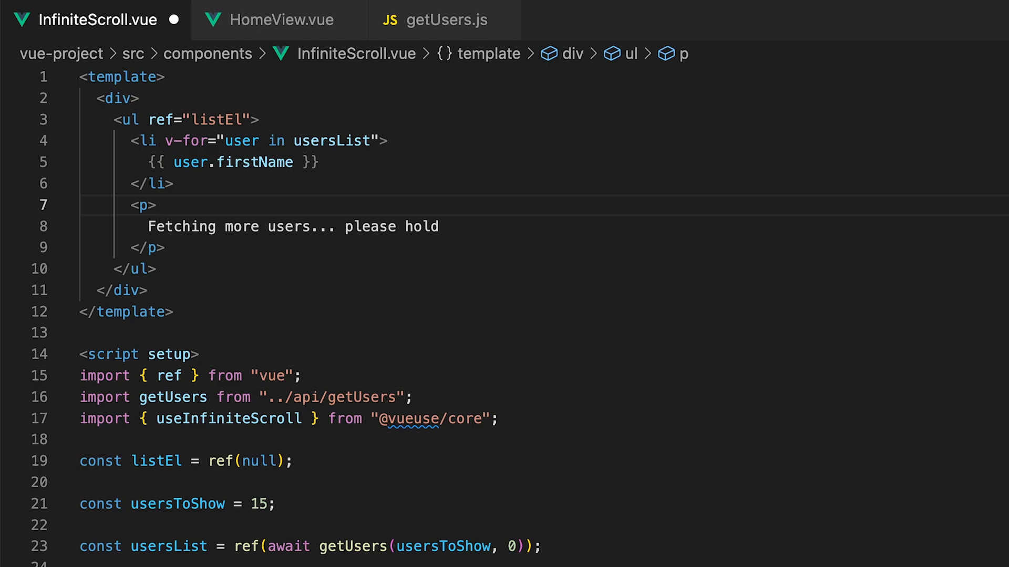
{"action": "left_click", "coordinate": [158, 205]}
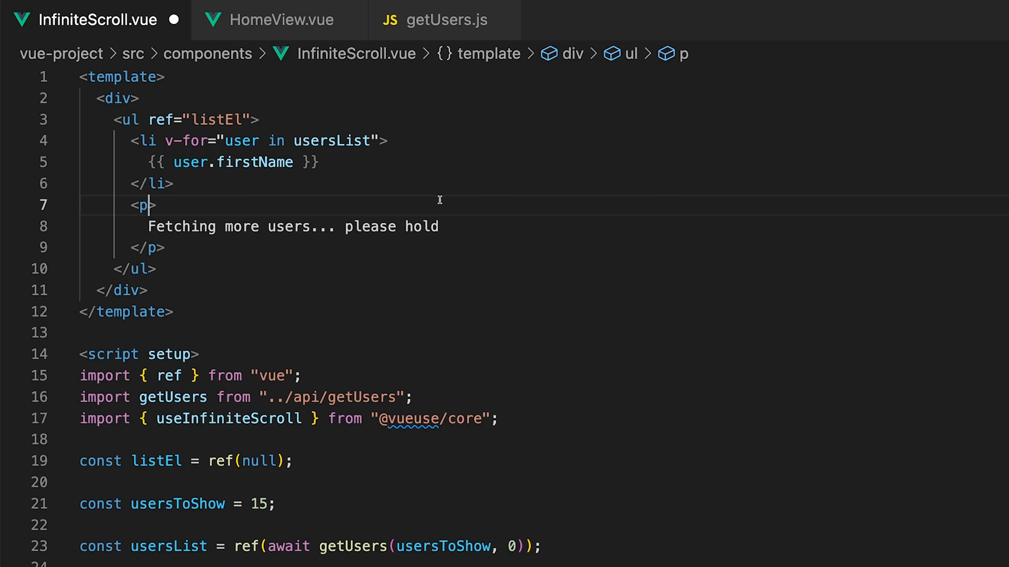
{"action": "type", "text": "v-show=\"fetchingData\""}
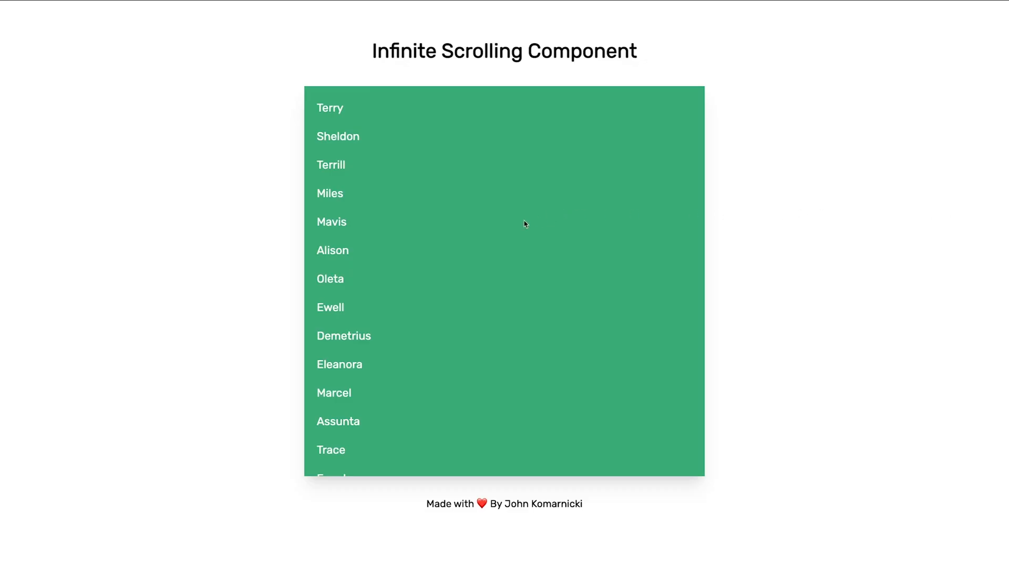
Scroll the green list repeatedly to see the loading message appear before each new batch of names.
{"action": "scroll", "scroll_direction": "down", "scroll_amount": 3}
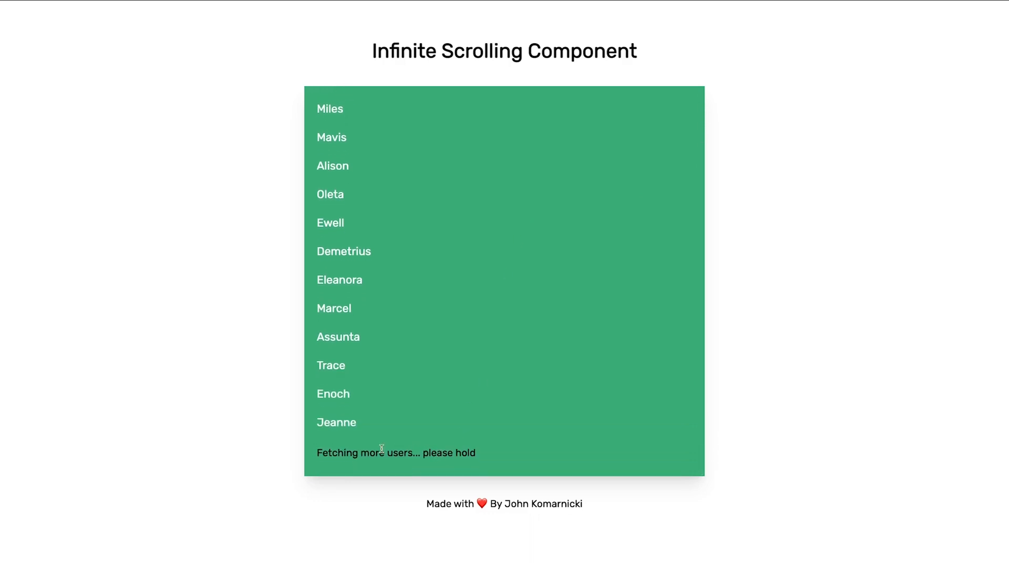
{"action": "scroll", "scroll_direction": "down", "scroll_amount": 3}
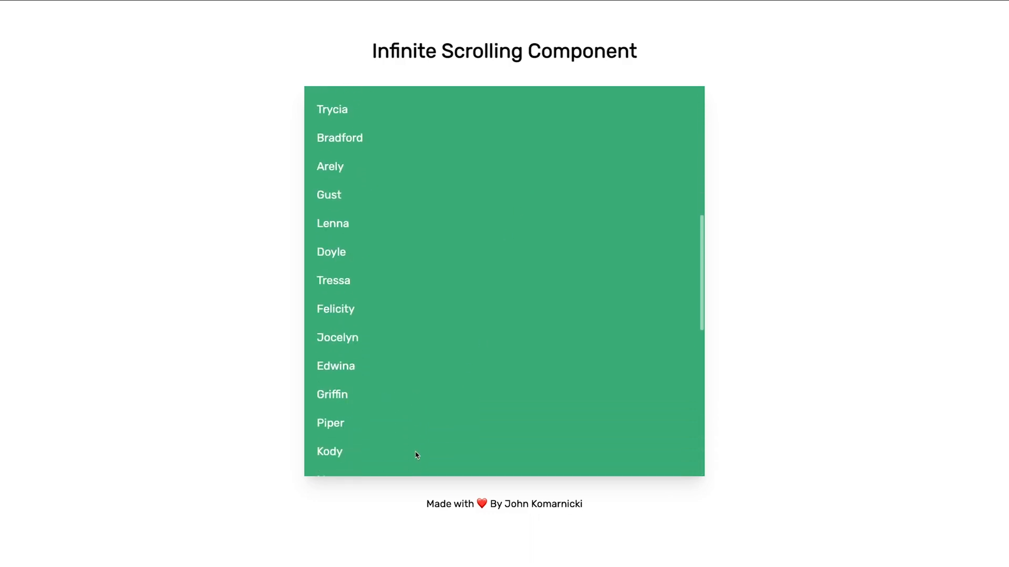
{"action": "scroll", "scroll_direction": "down", "scroll_amount": 3}
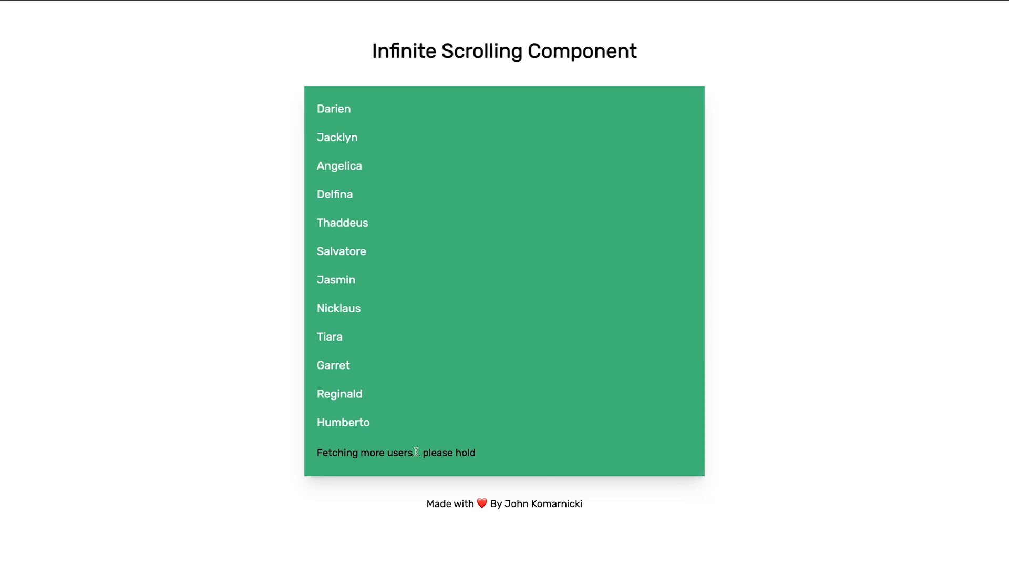
{"action": "scroll", "scroll_direction": "down", "scroll_amount": 3}
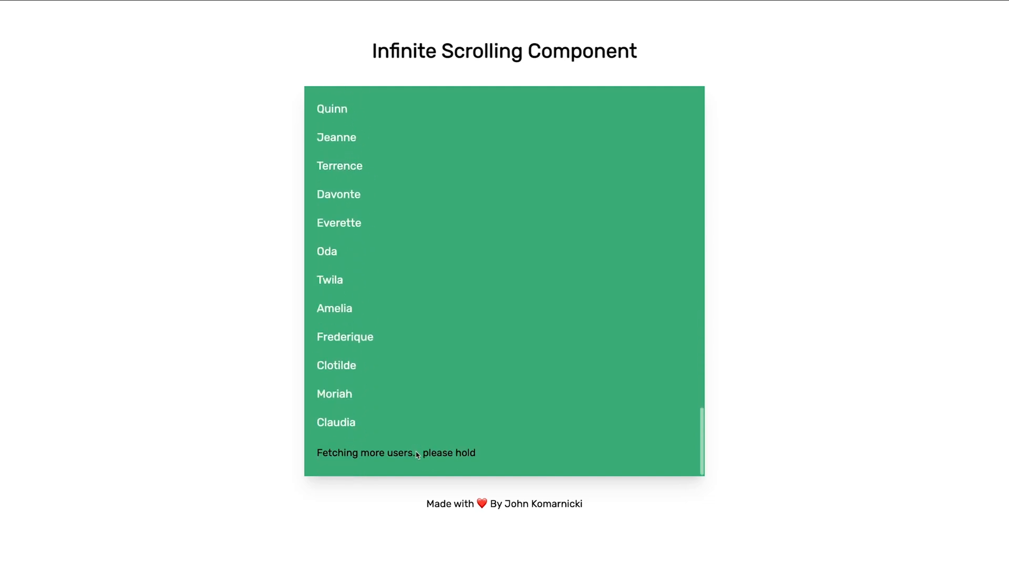